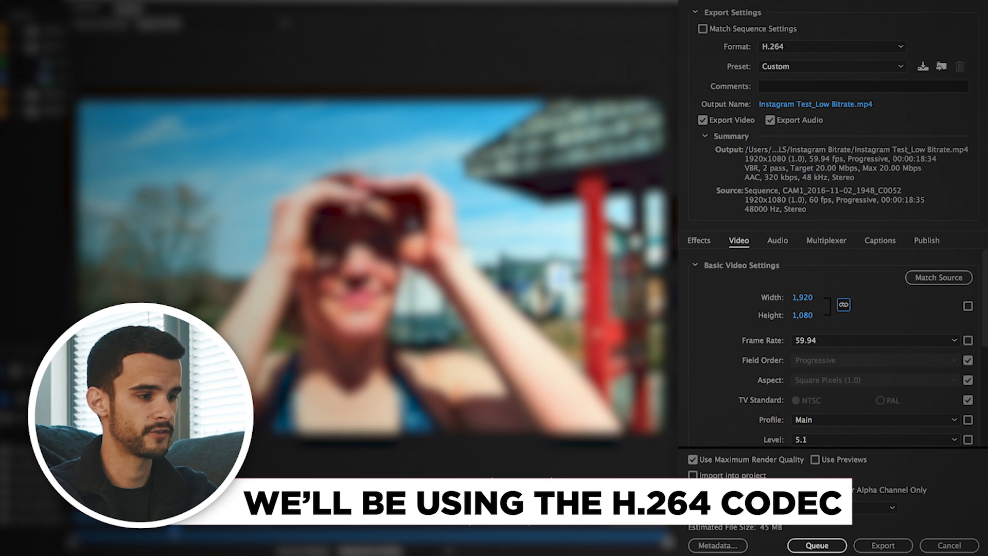
# Set the H.264 Level to 3.2 under Basic Video Settings
pyautogui.scroll(-3)
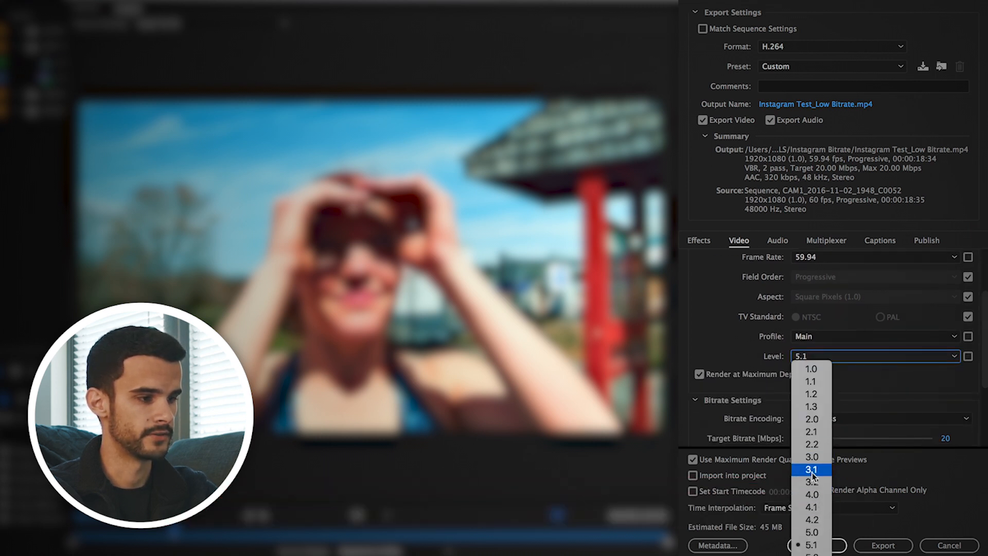
pyautogui.click(812, 481)
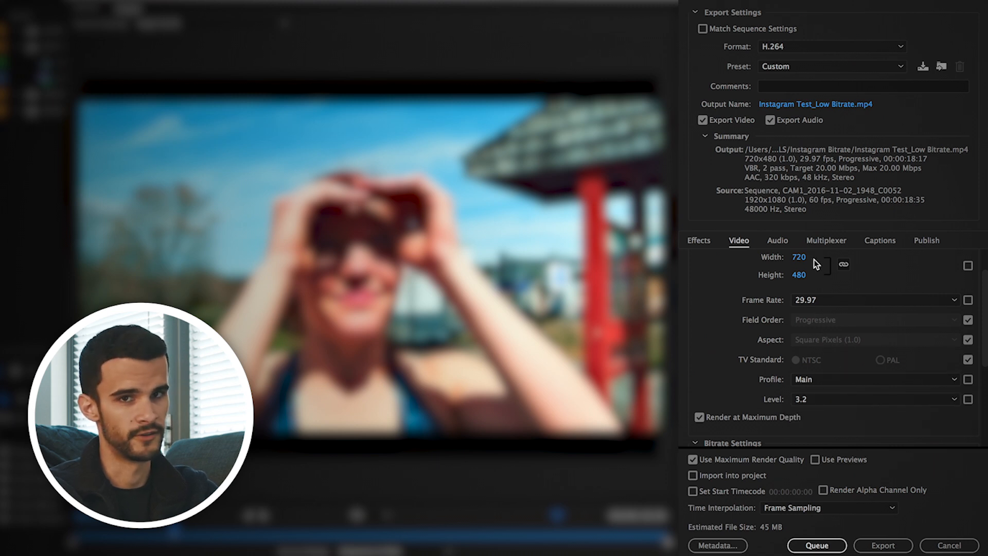
pyautogui.moveTo(823, 335)
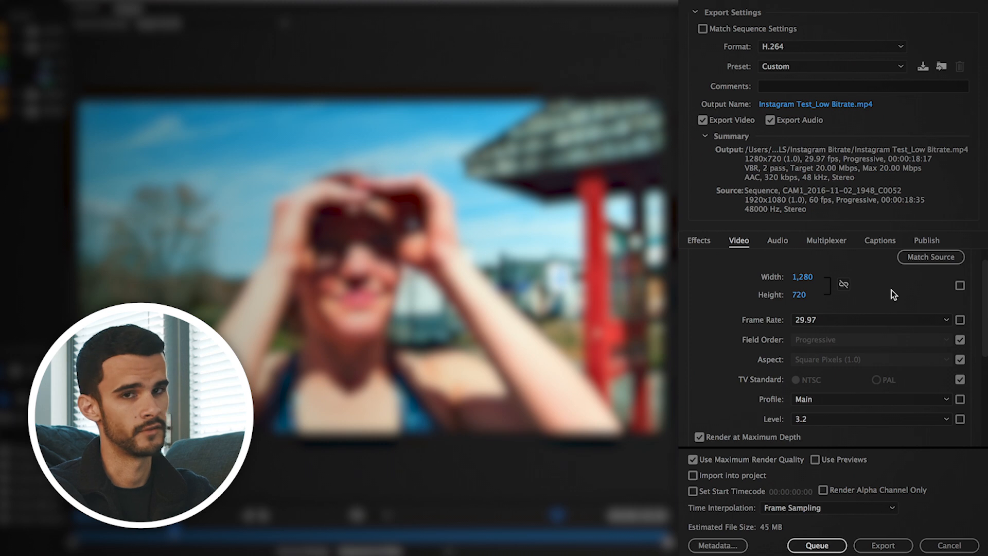
# Show the available export frame rates from the Frame Rate dropdown
pyautogui.click(946, 331)
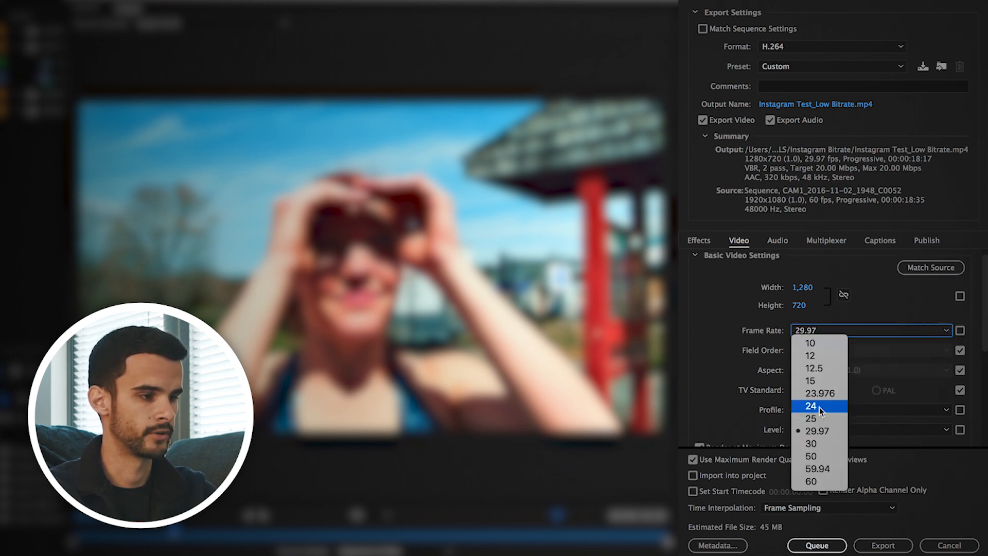
# Set the frame rate to 24 fps and stop Field Order matching the source
pyautogui.click(811, 406)
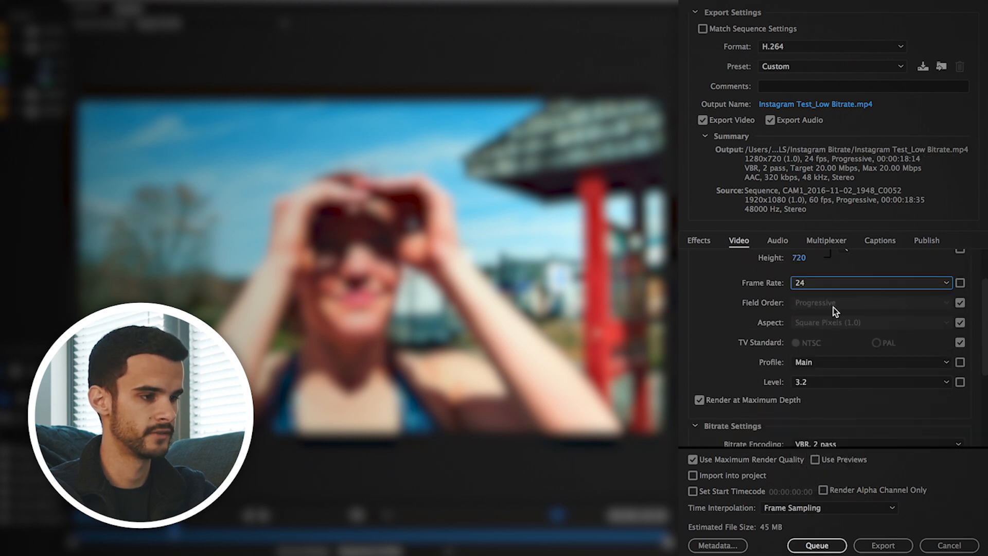
pyautogui.moveTo(775, 329)
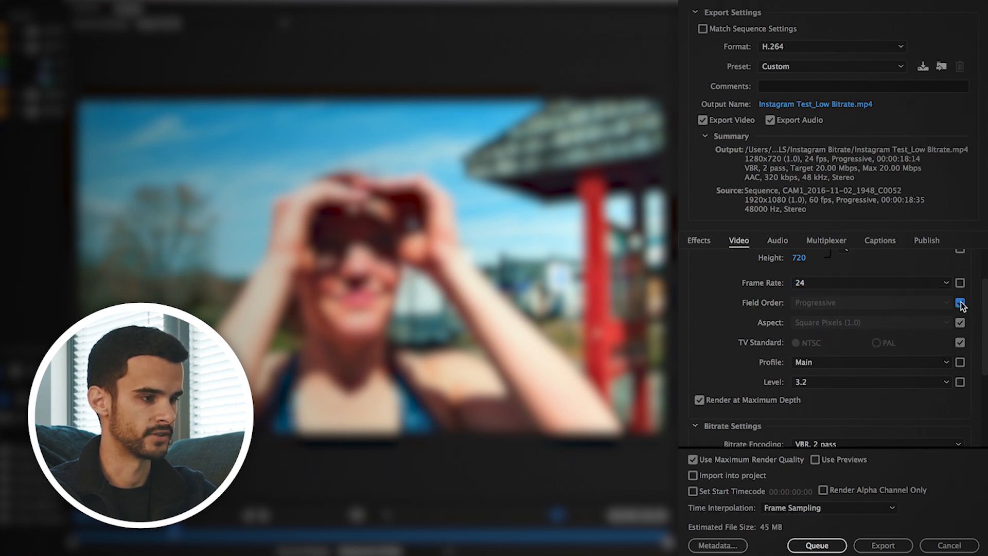
pyautogui.click(961, 303)
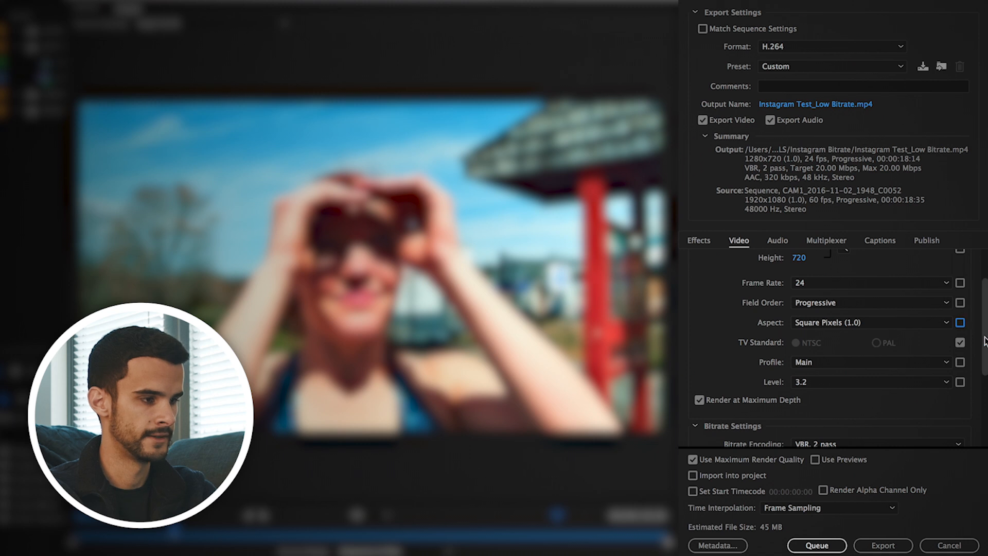
pyautogui.scroll(-3)
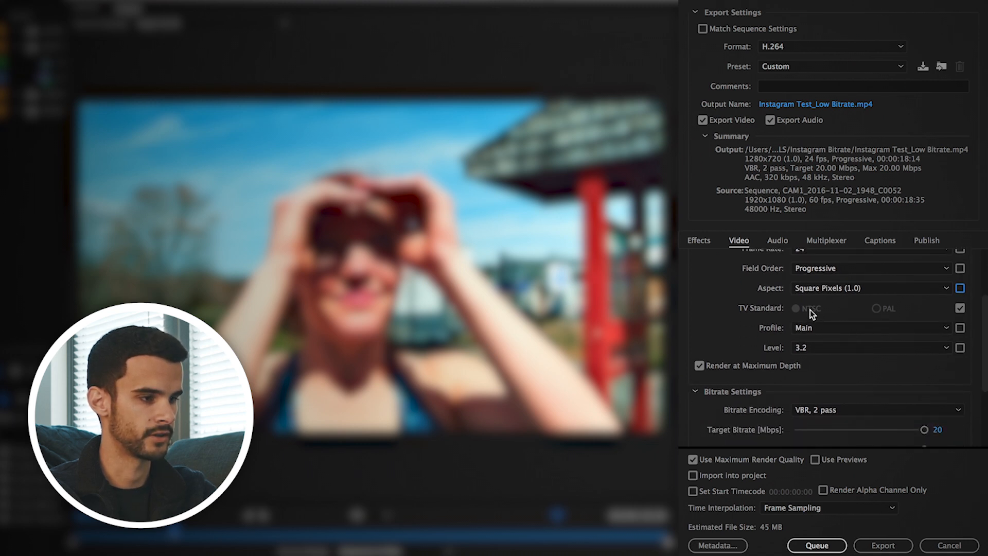
pyautogui.scroll(-3)
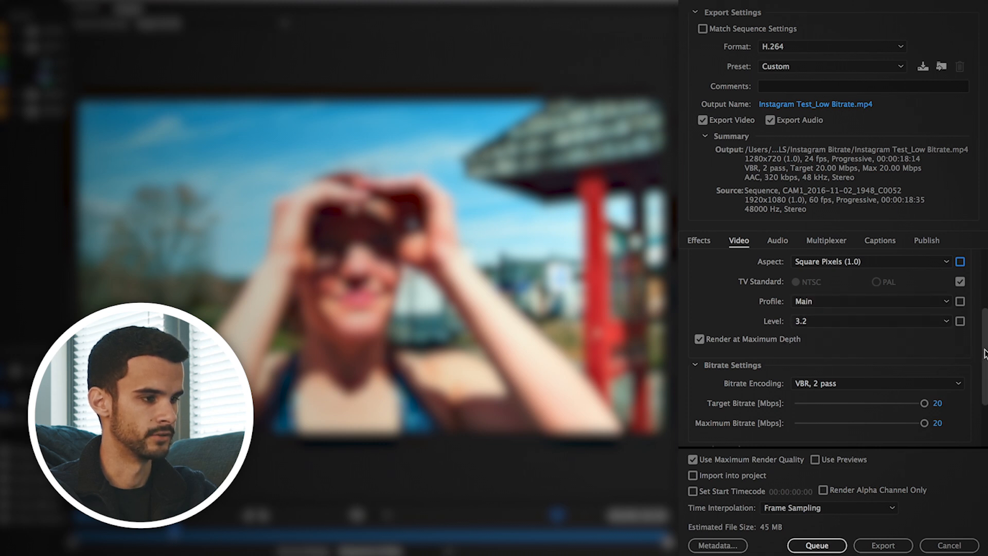
pyautogui.scroll(-3)
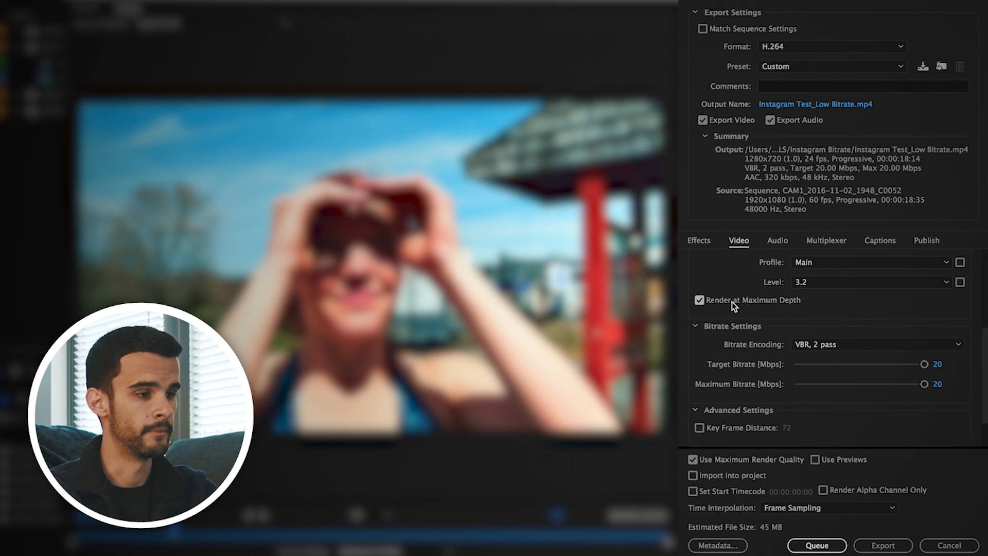
pyautogui.moveTo(760, 306)
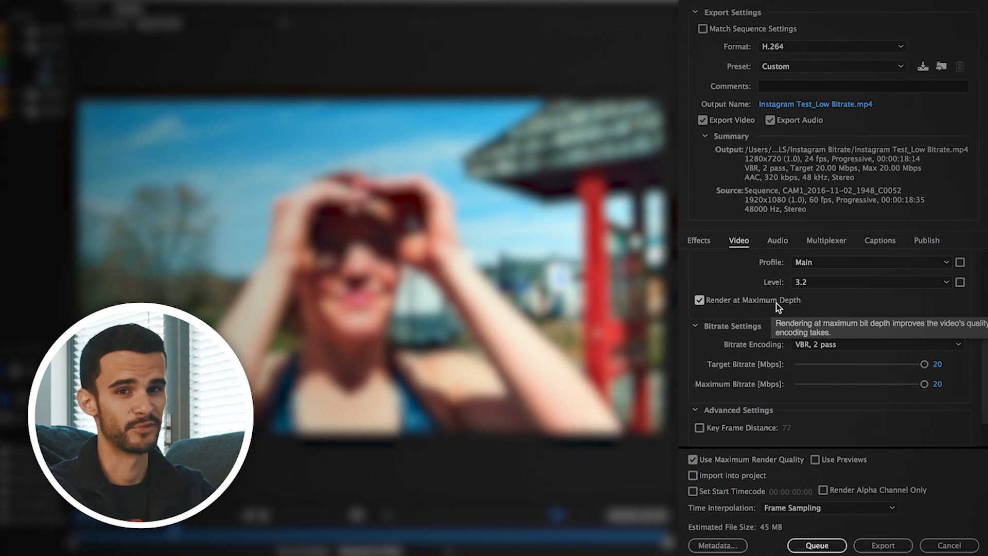
pyautogui.moveTo(881, 348)
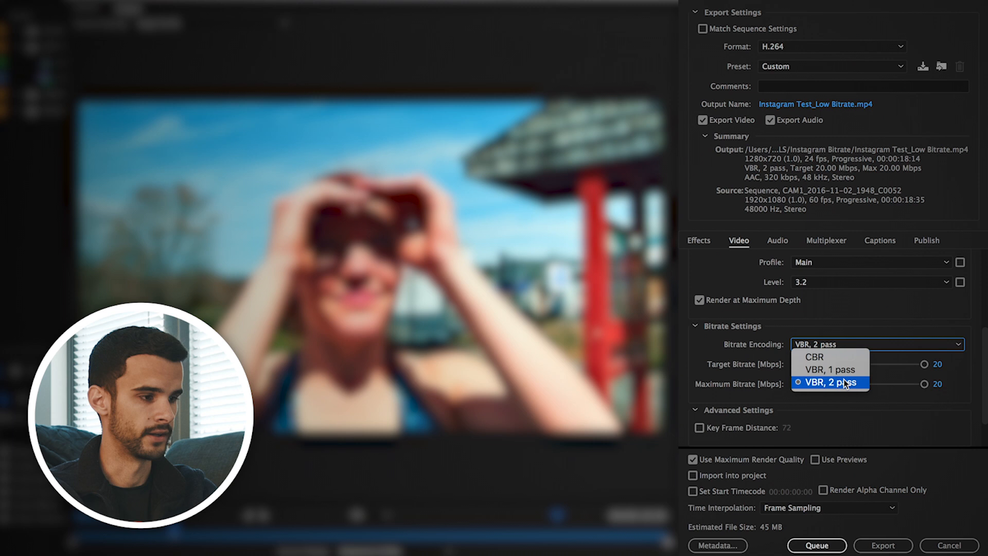
pyautogui.click(830, 382)
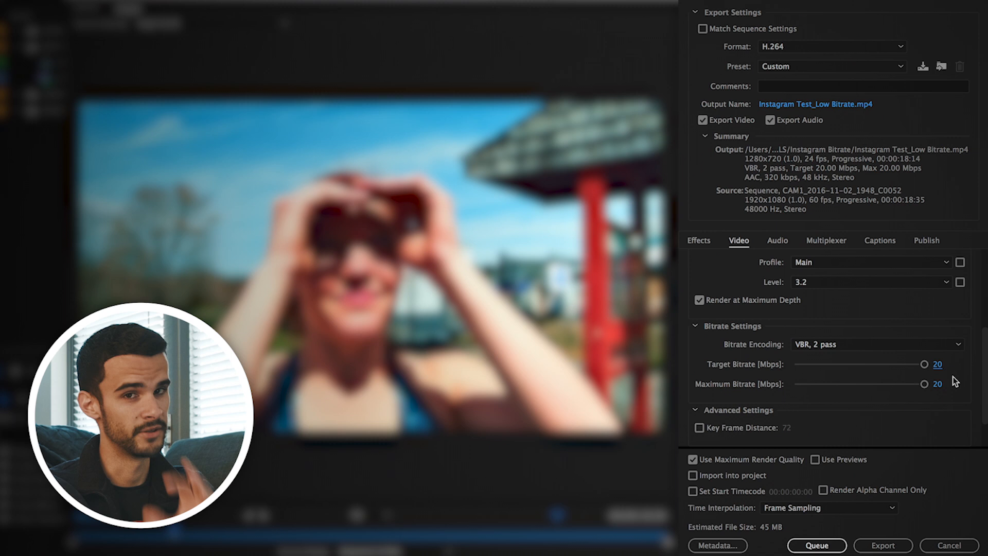
pyautogui.moveTo(949, 375)
pyautogui.write('2.05')
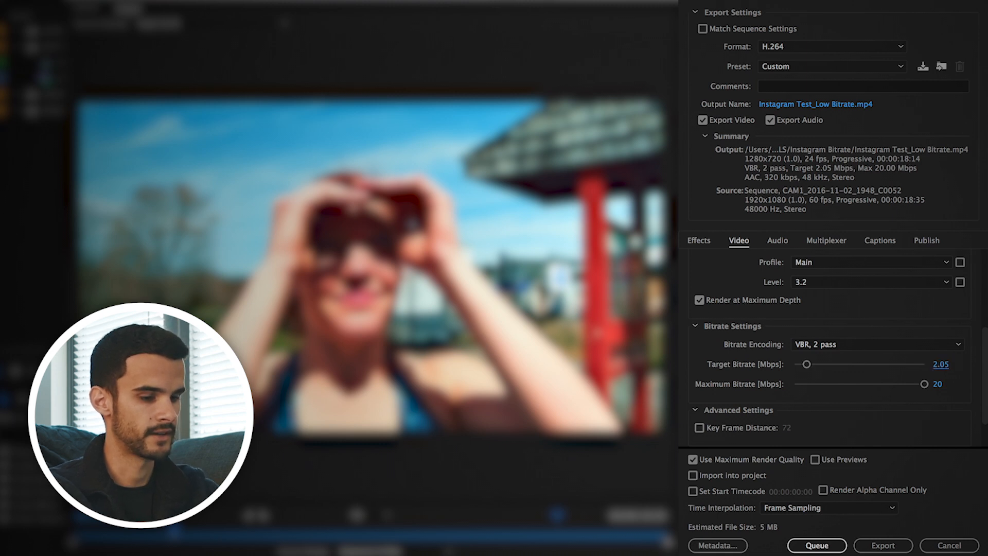
# Edit the Maximum Bitrate value to 2.5 Mbps
pyautogui.doubleClick(939, 385)
pyautogui.write('2.5')
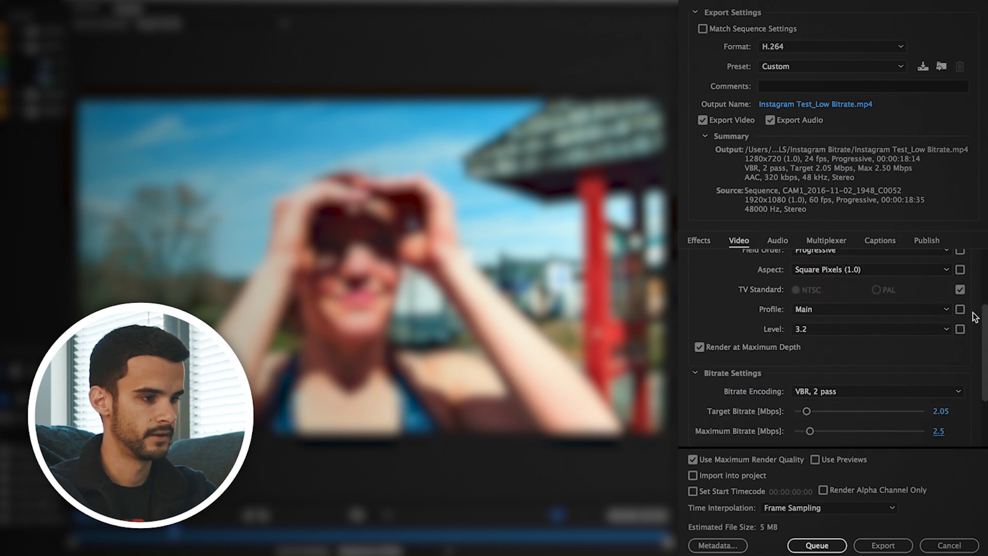
pyautogui.scroll(-3)
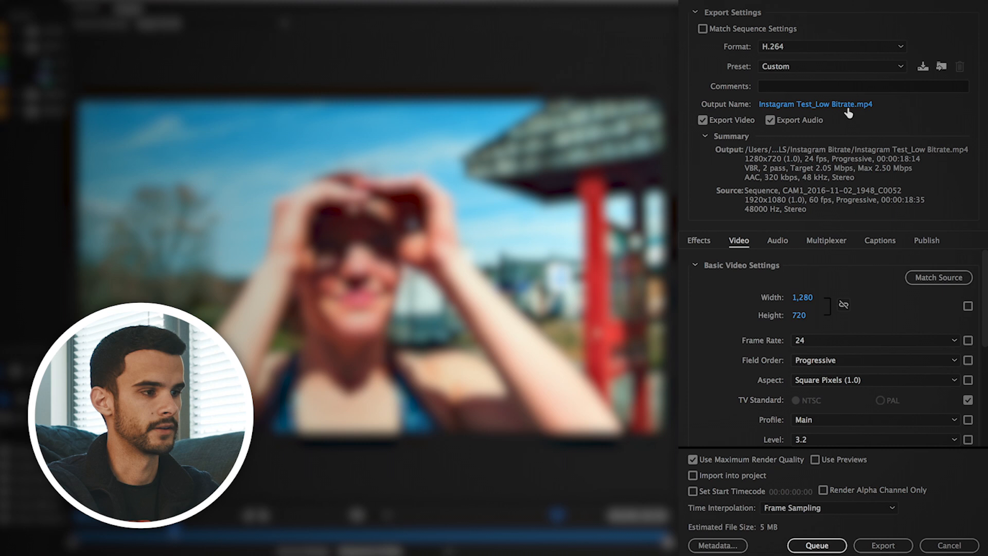
# Create a new export preset named 'Instagram Low Bitrate' and confirm it
pyautogui.click(922, 66)
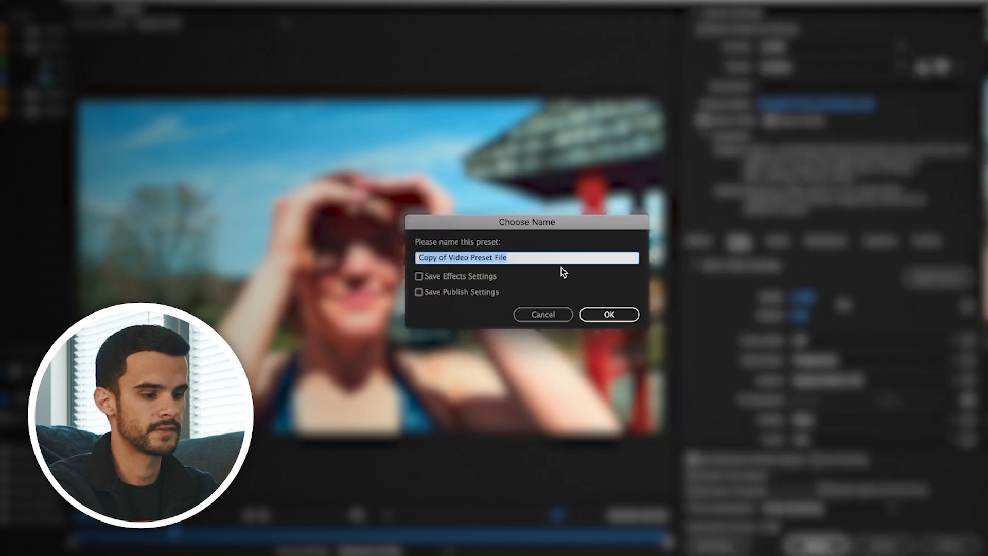
pyautogui.write('In')
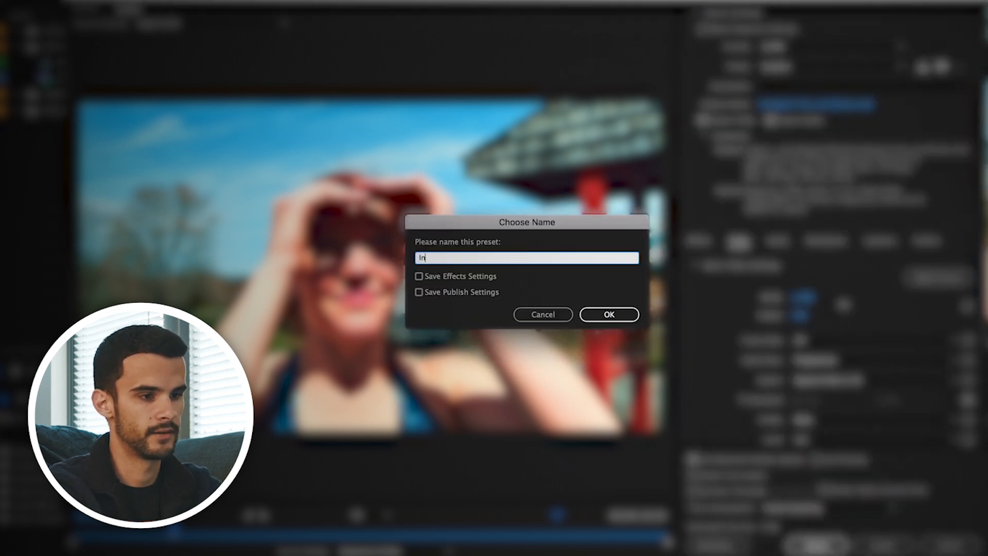
pyautogui.write('Instagram Low')
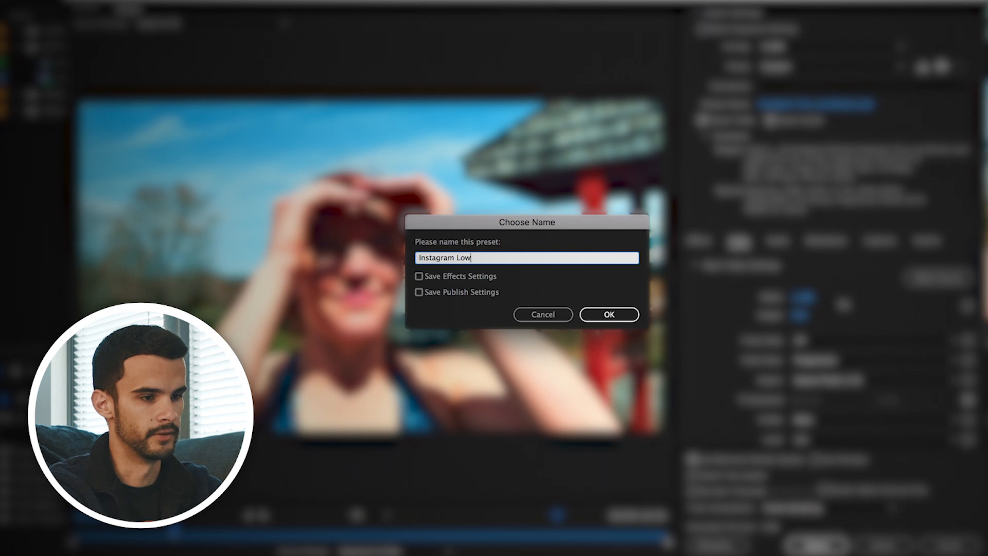
pyautogui.write('Bitrate')
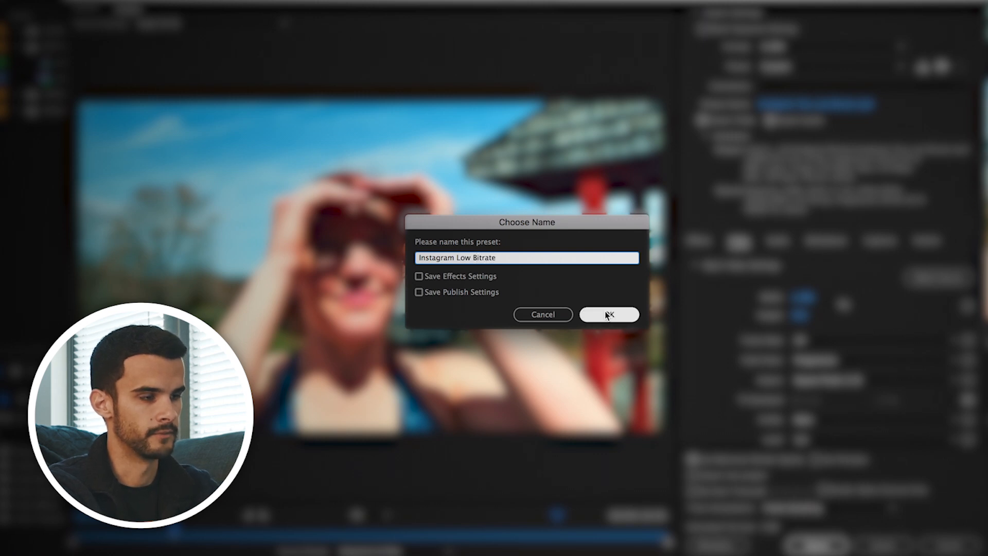
pyautogui.click(609, 314)
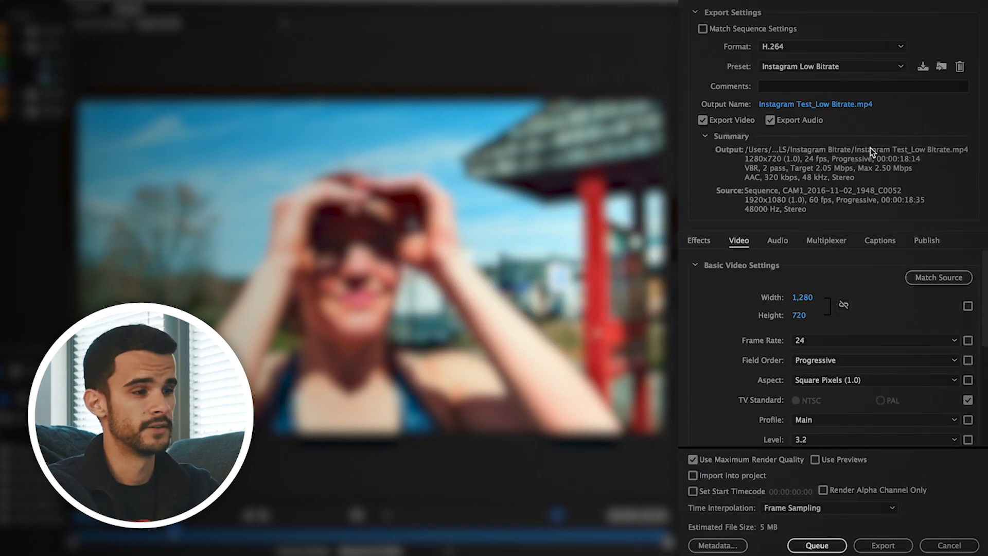